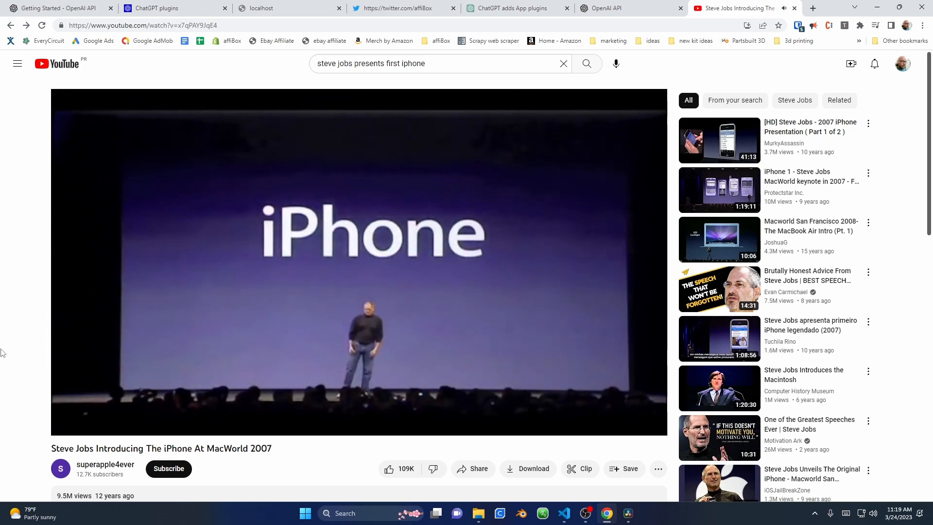
- Switch from the Steve Jobs iPhone video to the ChatGPT plugins announcement tab
left_click(173, 8)
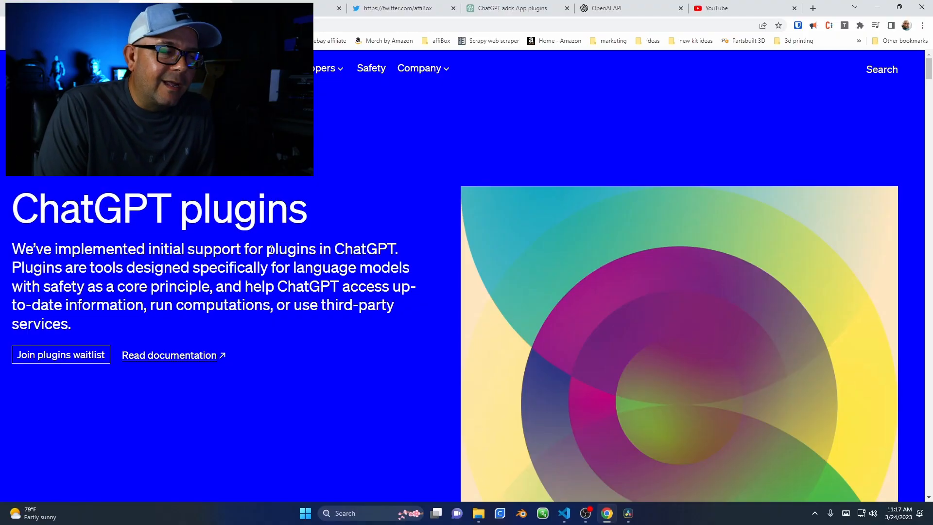
scroll("down", 3)
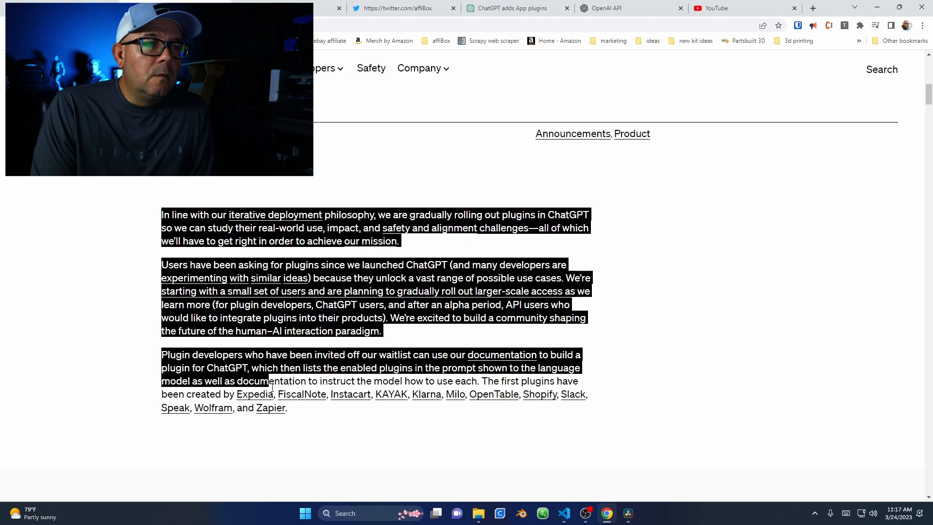
scroll("down", 3)
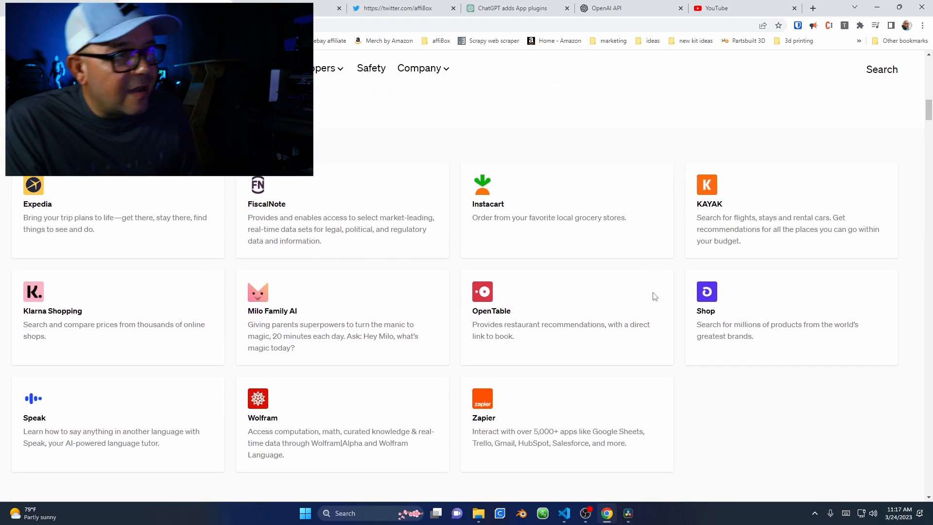
scroll("down", 3)
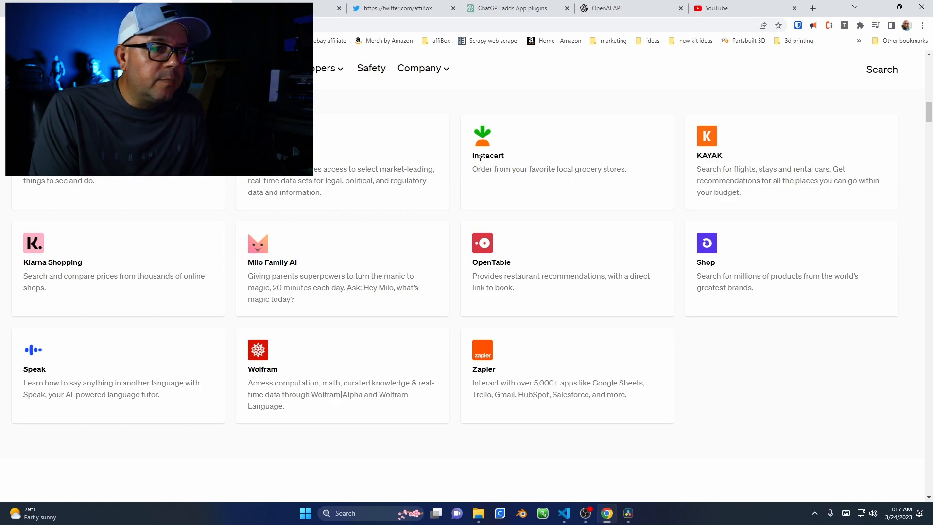
double_click(488, 156)
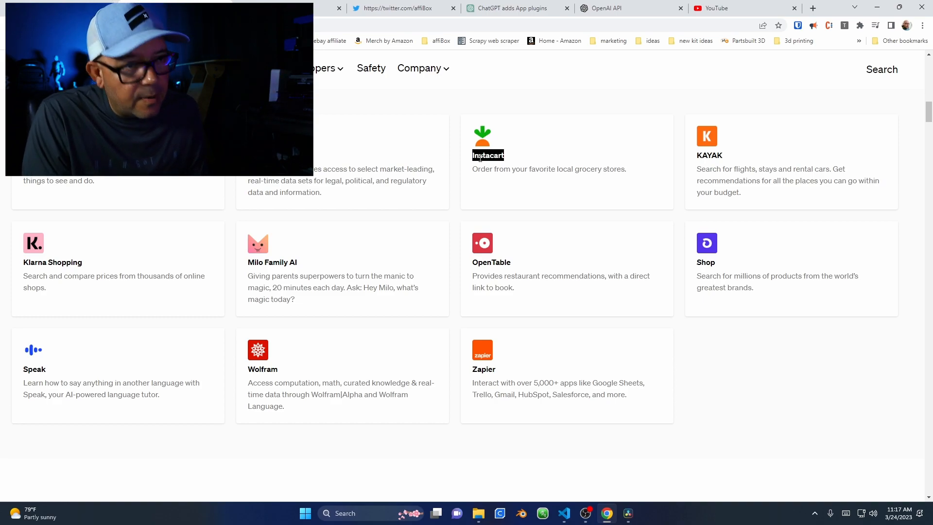
scroll("down", 3)
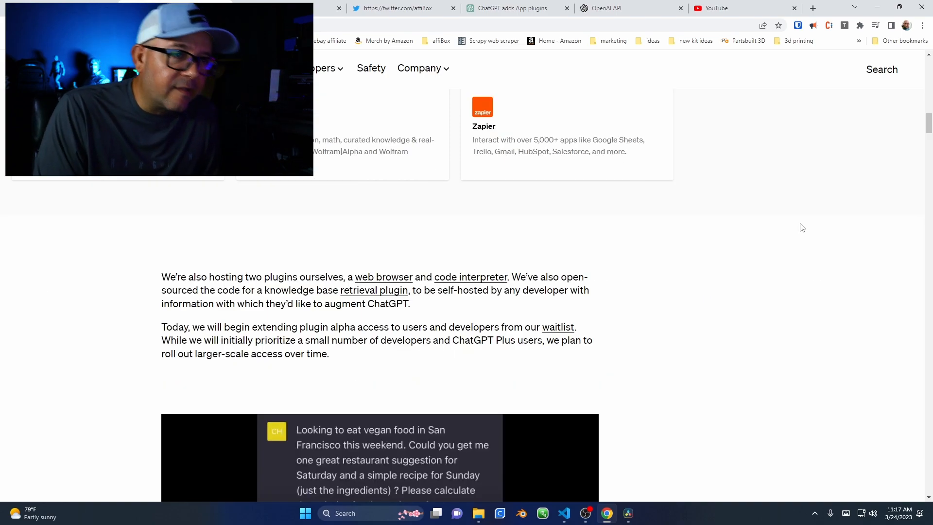
scroll("down", 3)
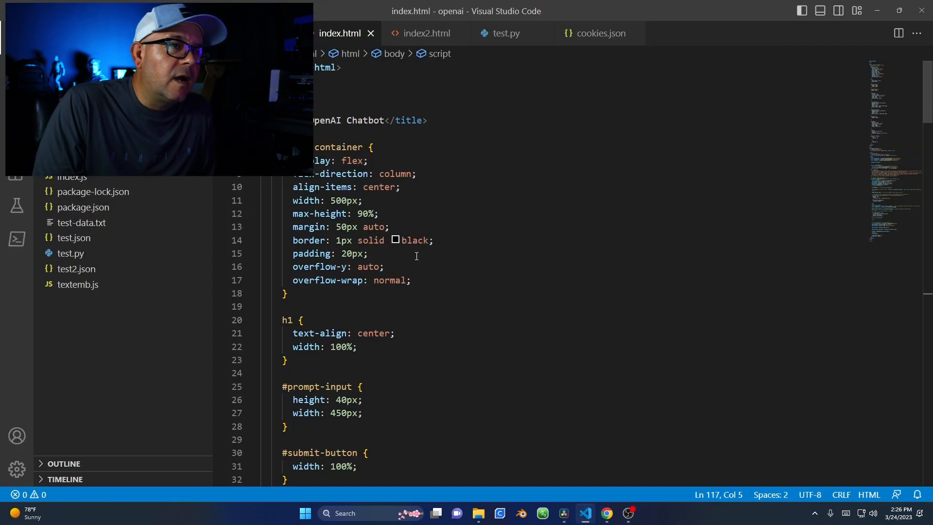
- Scroll through index.html and select the chtHst chat-history array holding the system prompt
scroll("down", 3)
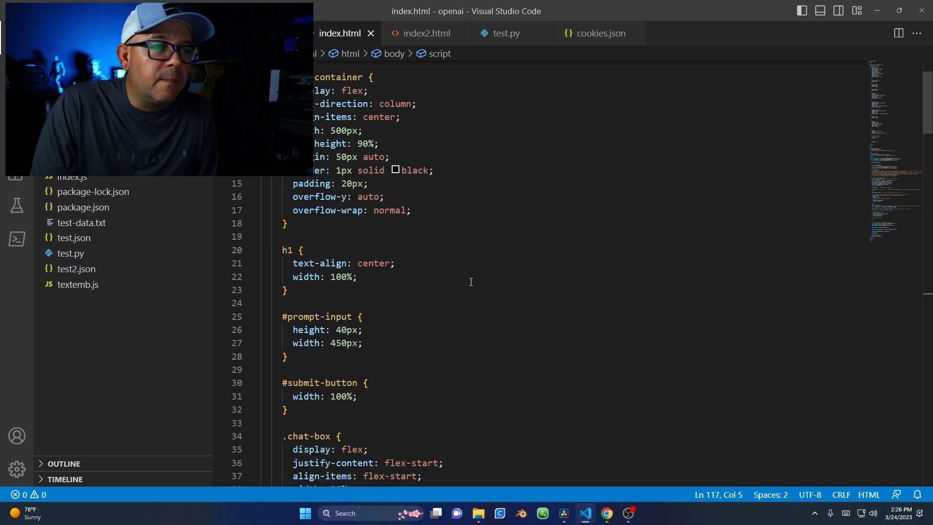
scroll("down", 3)
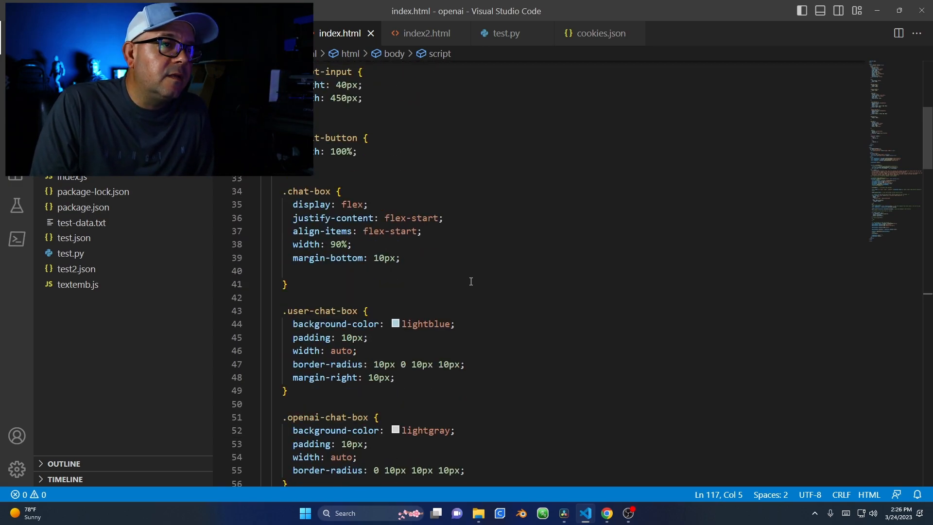
scroll("down", 3)
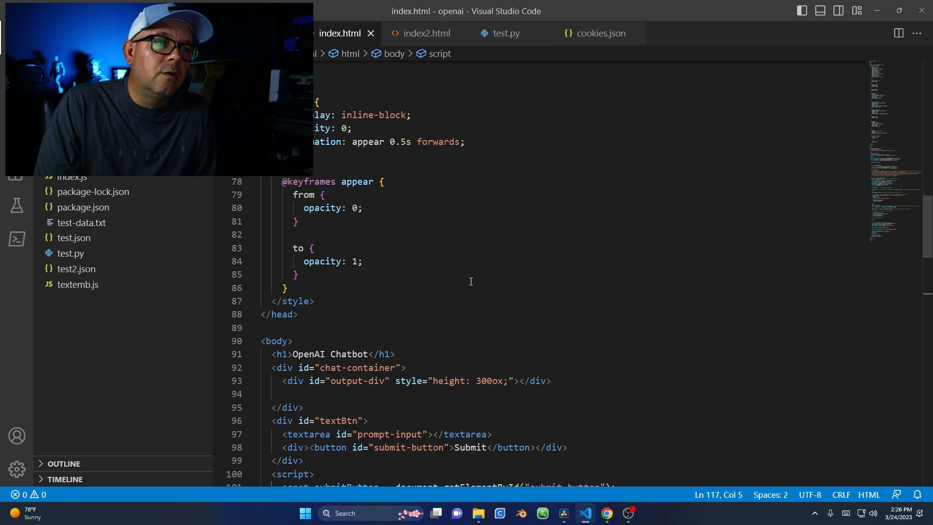
scroll("down", 3)
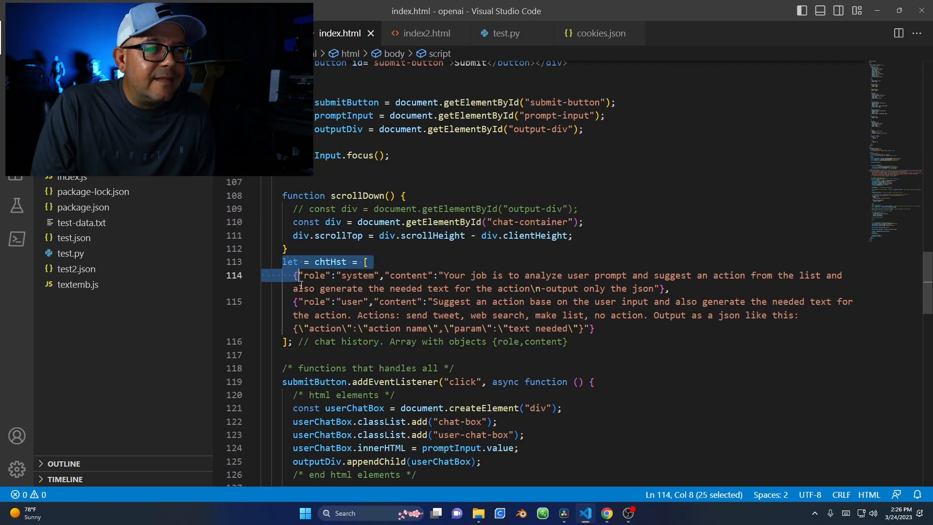
left_click_drag(301, 275, 570, 342)
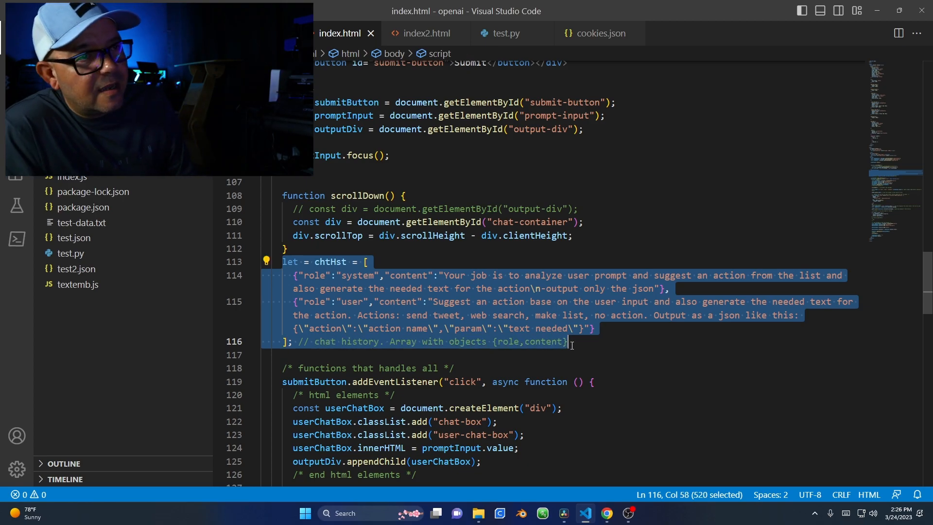
- Scroll to index.js's if statement and highlight the 'send tweet' action string
scroll("down", 3)
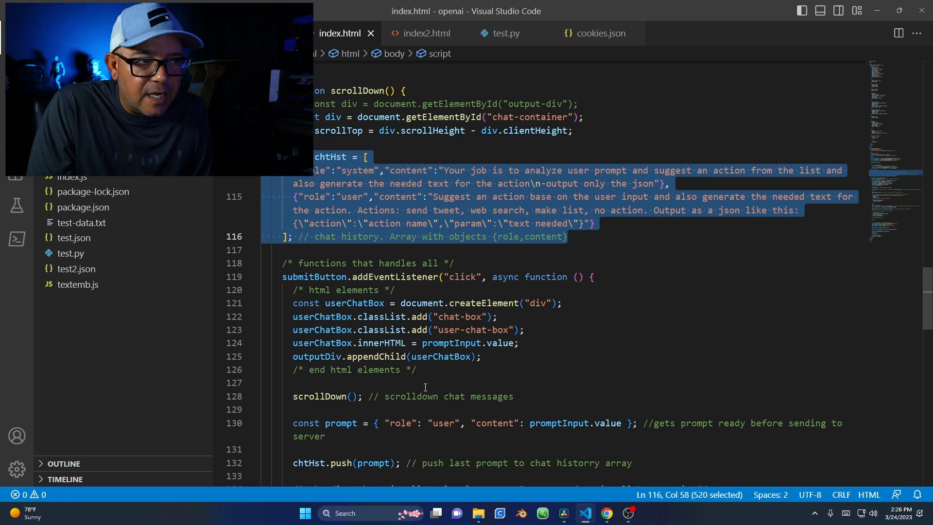
scroll("down", 3)
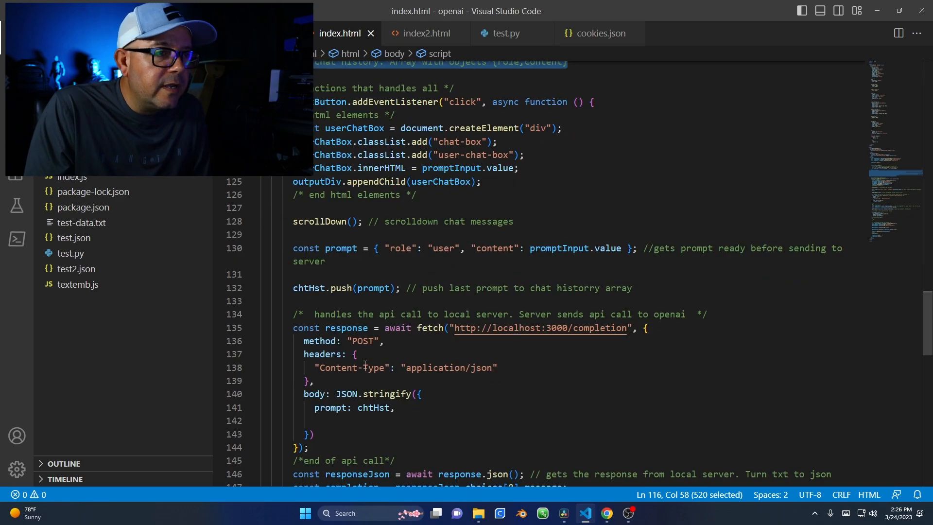
scroll("down", 3)
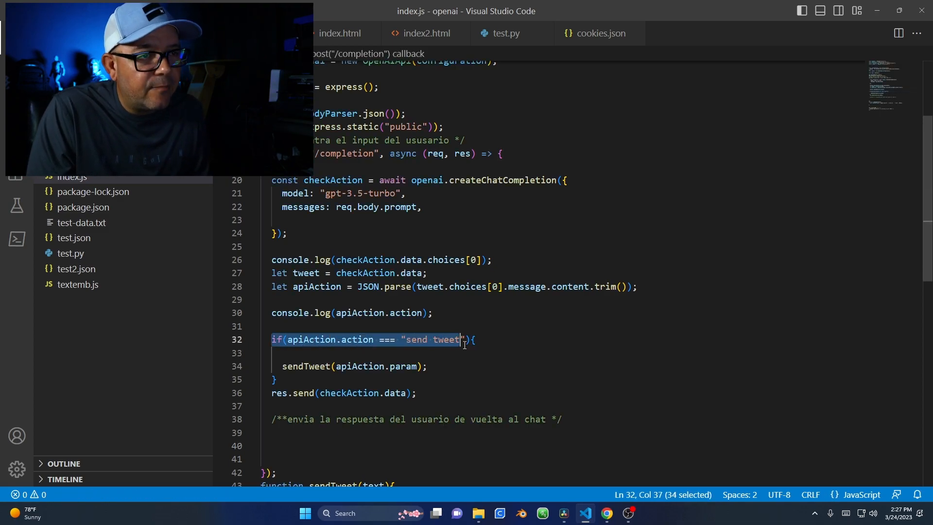
double_click(433, 340)
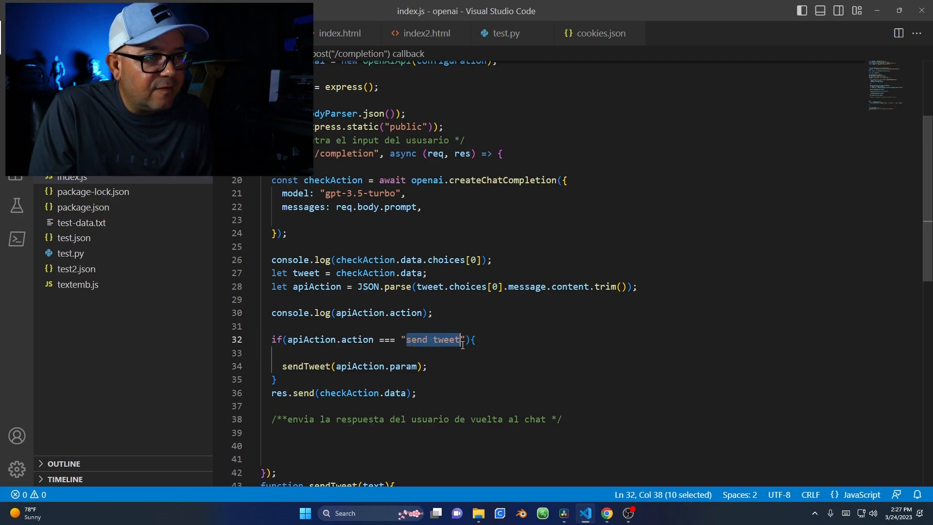
left_click(340, 33)
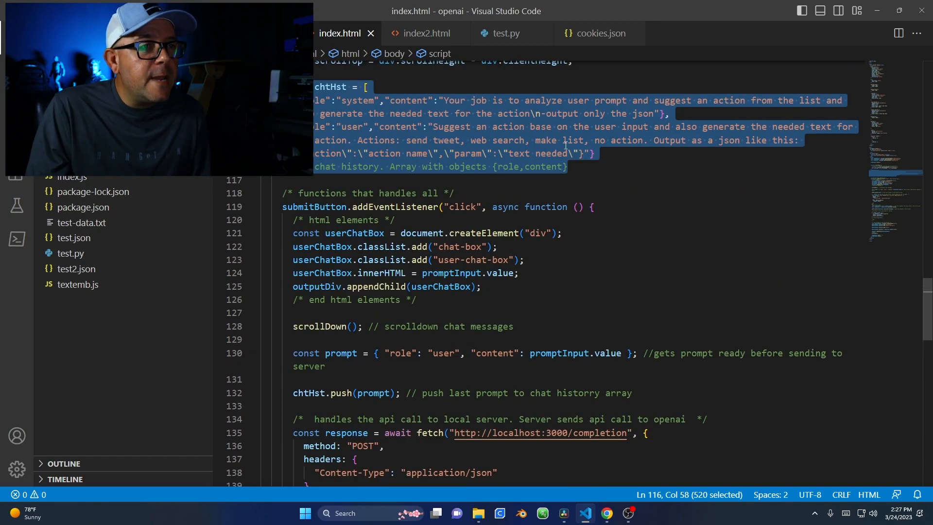
- Select the index.html prompt line listing send tweet, web search, make list, no action
left_click(592, 153)
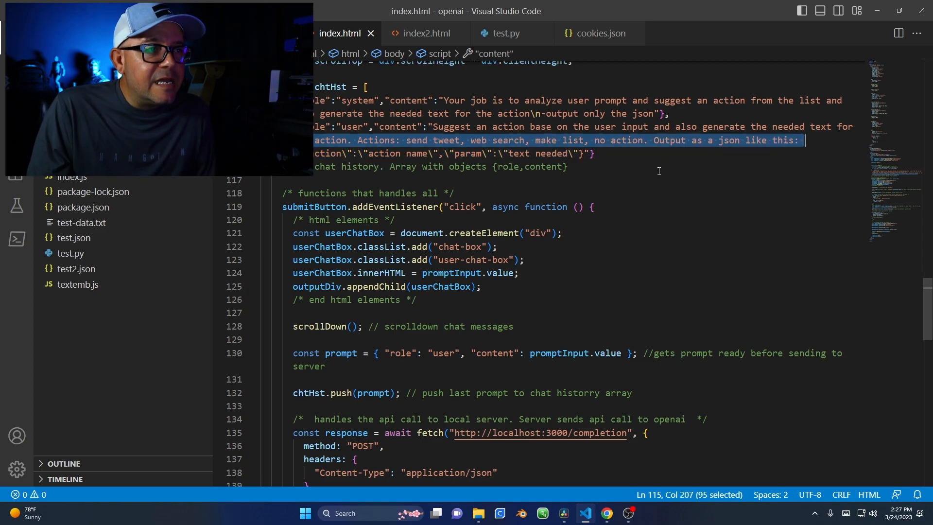
left_click(592, 207)
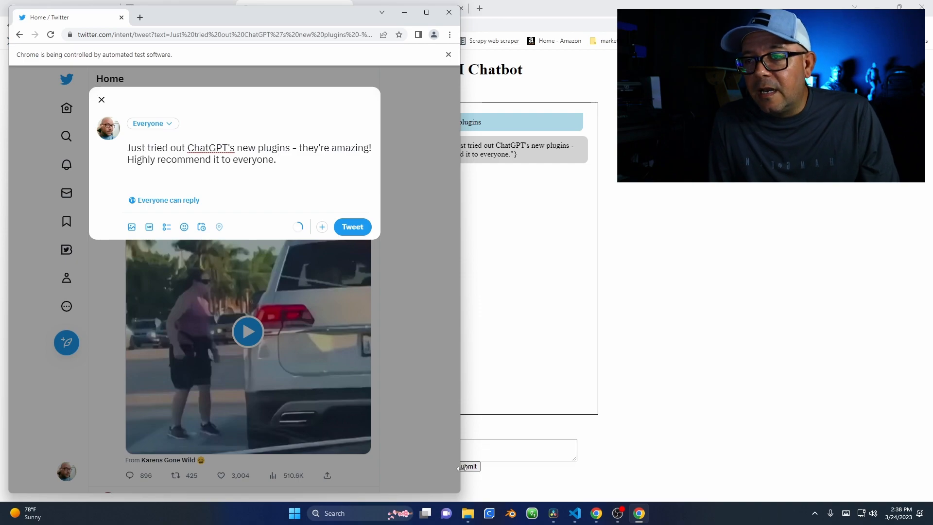
- Bring up the Twitter compose dialog holding the generated tweet about ChatGPT plugins
left_click(352, 227)
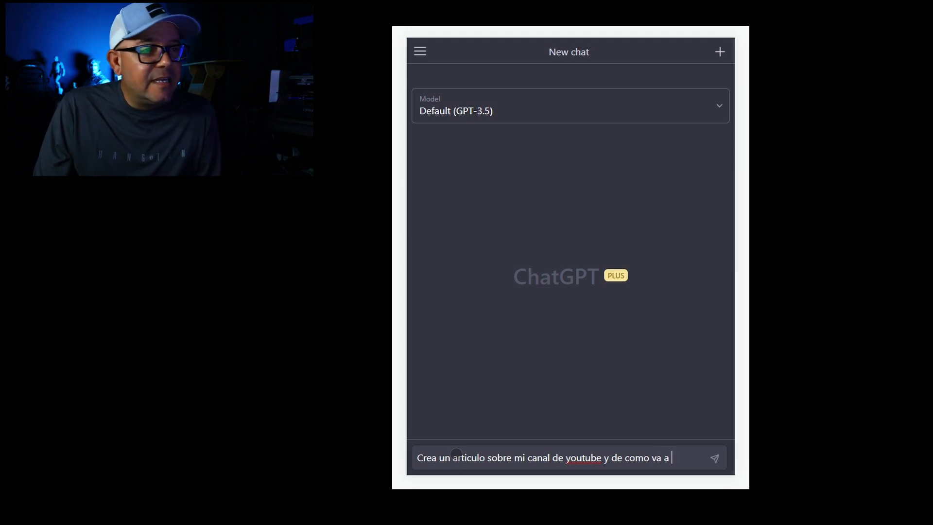
- Type the Spanish prompt ending 'seguir creciendo' asking for a channel-growth article
type("seguir creciendo")
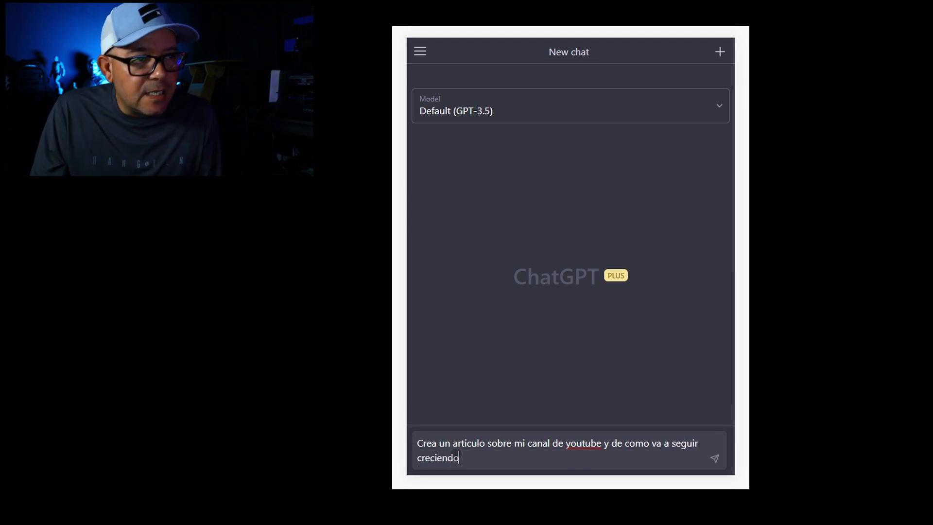
left_click(714, 458)
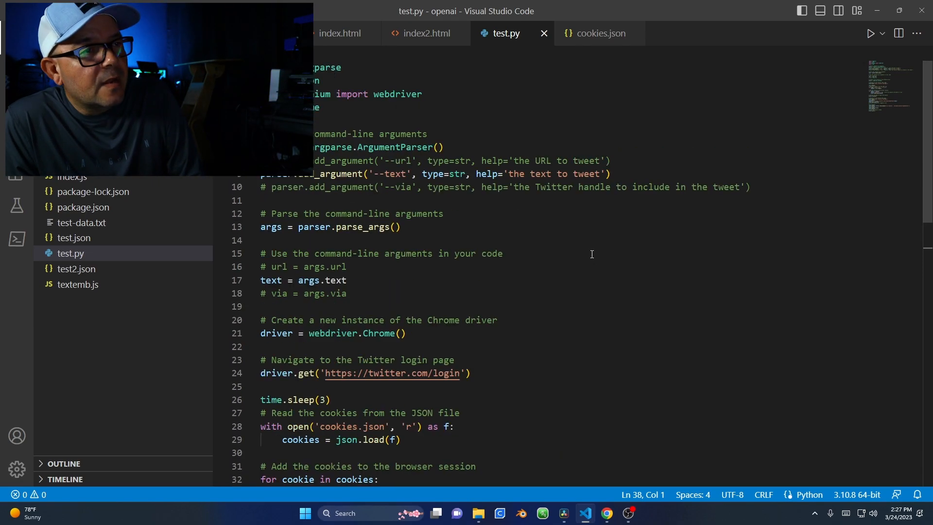
- Highlight the selenium import in test.py and scroll down to the driver.get home page lines
double_click(322, 94)
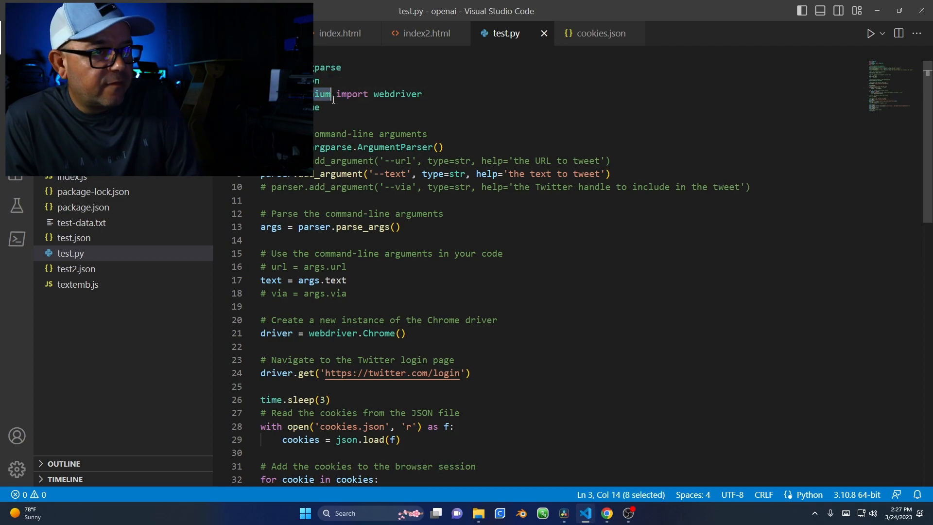
scroll("down", 3)
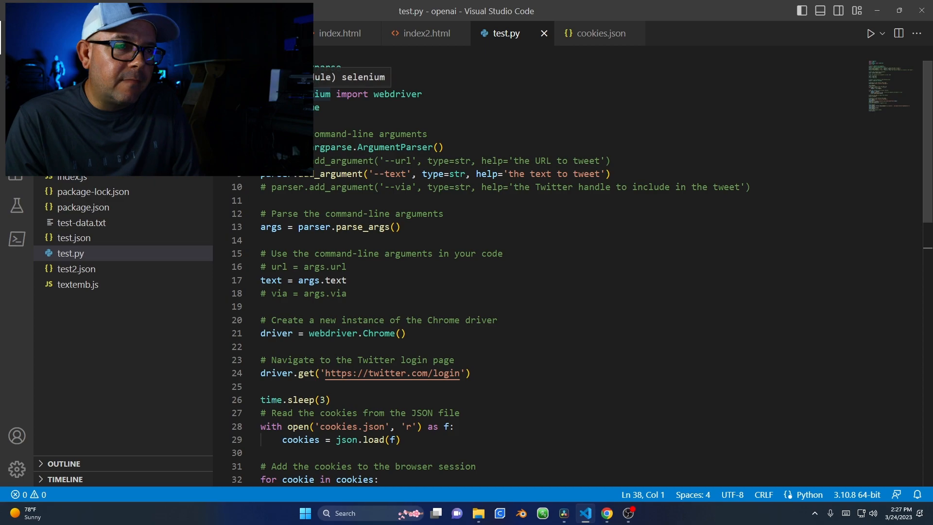
scroll("down", 3)
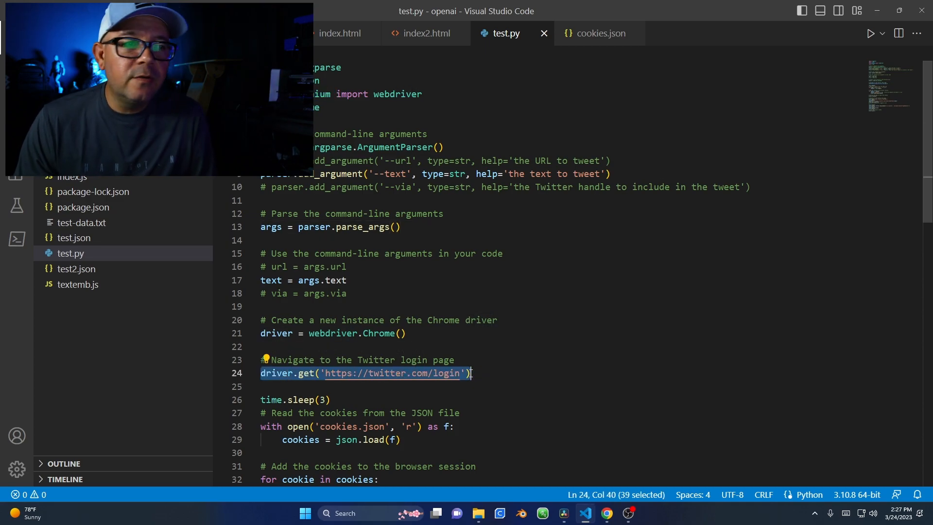
scroll("down", 3)
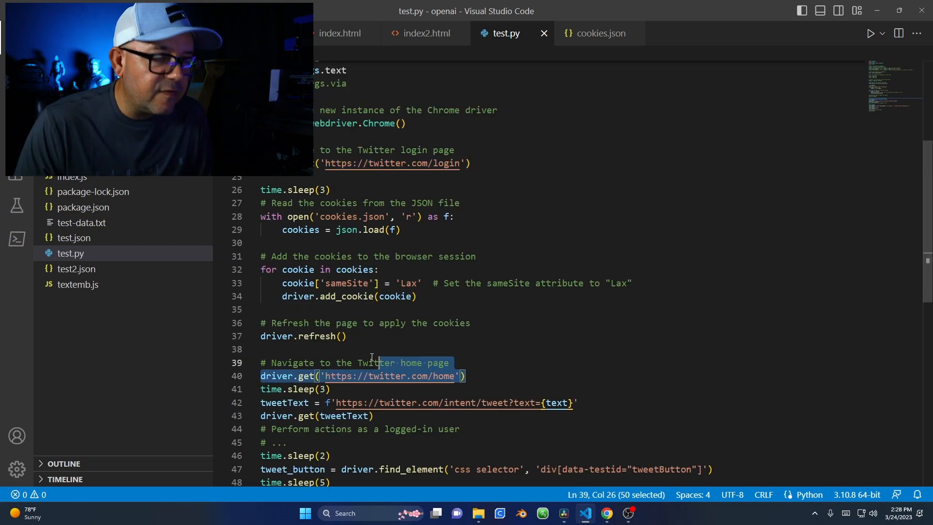
left_click(263, 363)
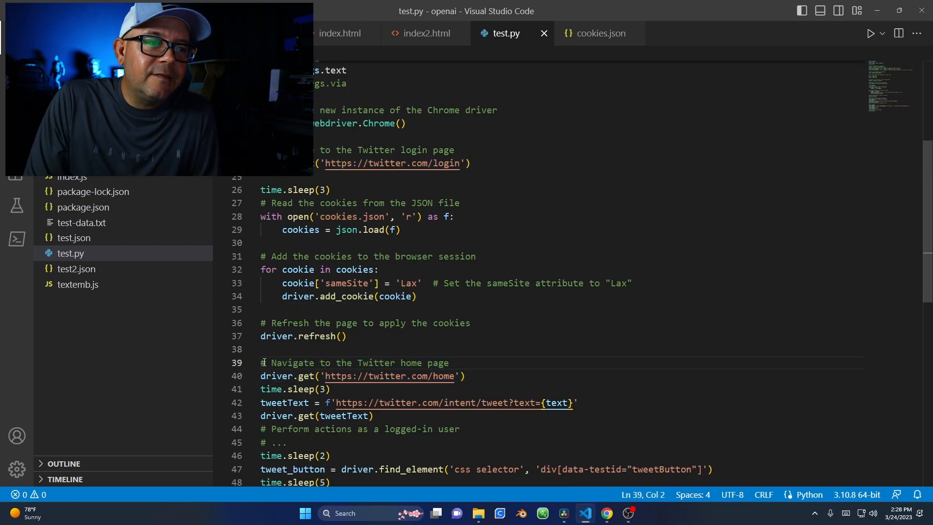